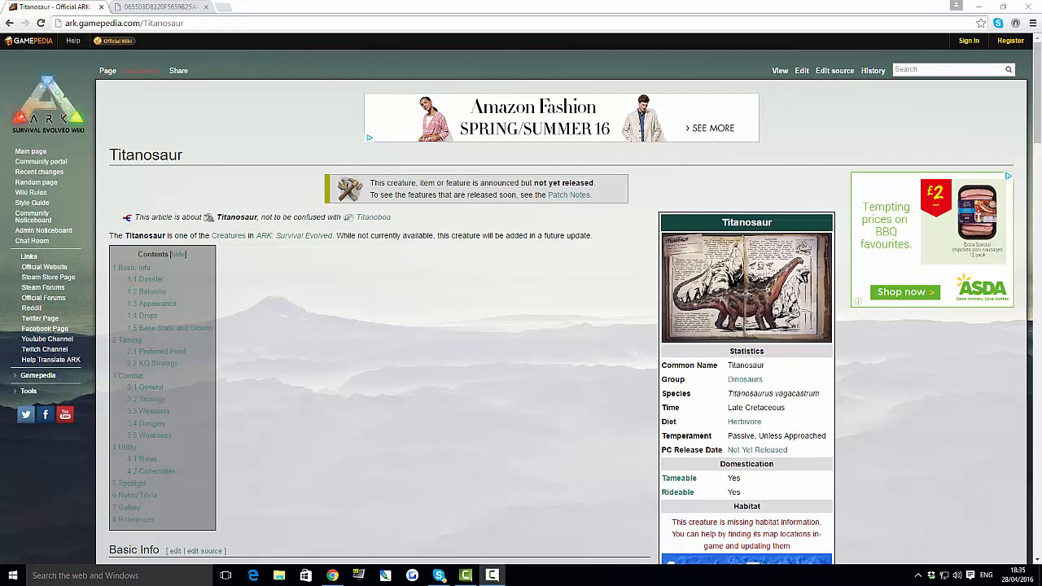
- Highlight passages of the Titanosaur's Wild and Domesticated dossier entries, then clear the selection
{"action": "scroll", "scroll_direction": "down", "scroll_amount": 3}
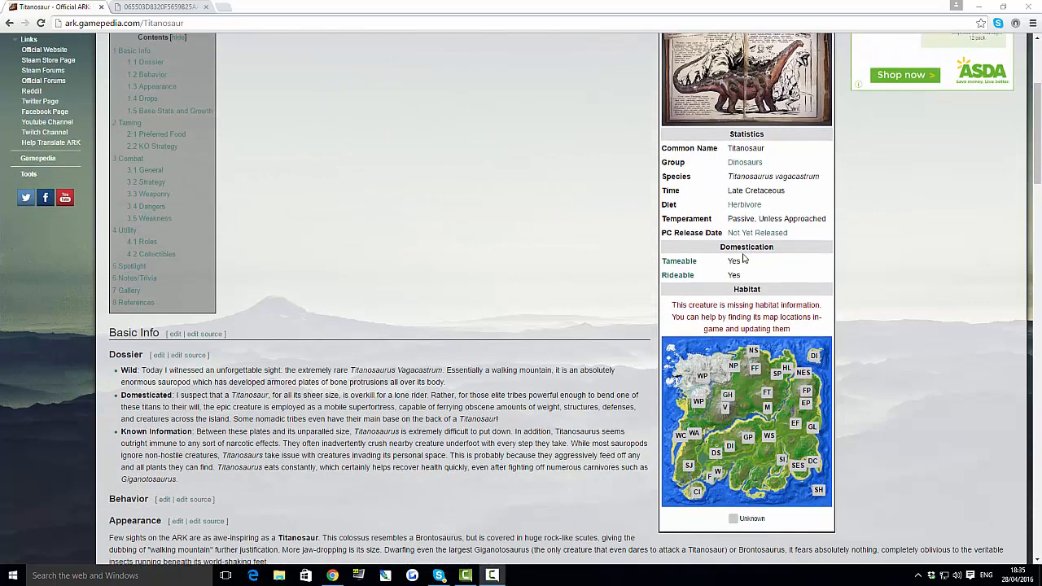
{"action": "mouse_move", "coordinate": [391, 283]}
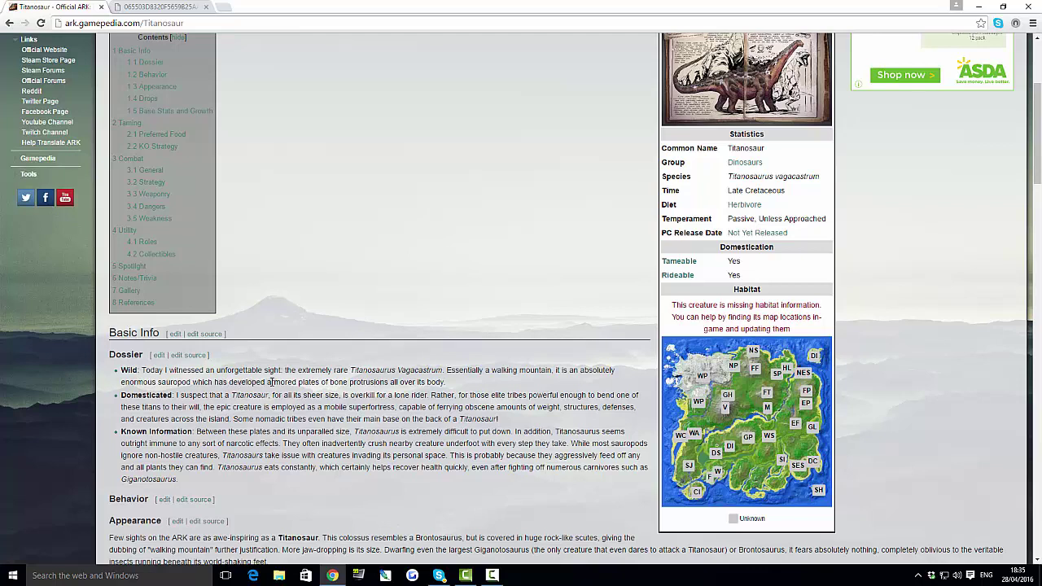
{"action": "double_click", "coordinate": [313, 371]}
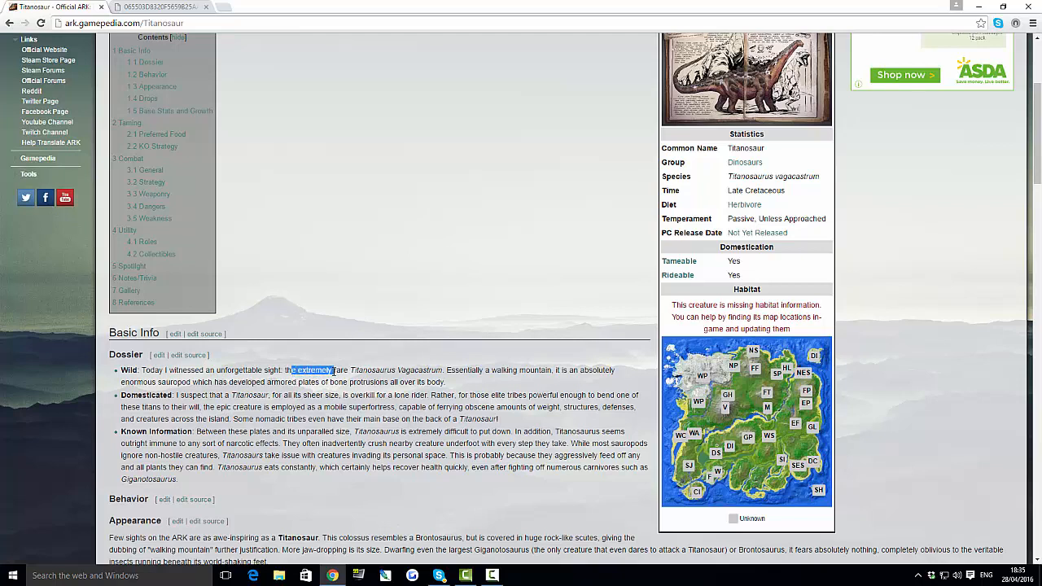
{"action": "left_click_drag", "start_coordinate": [291, 372], "coordinate": [349, 371]}
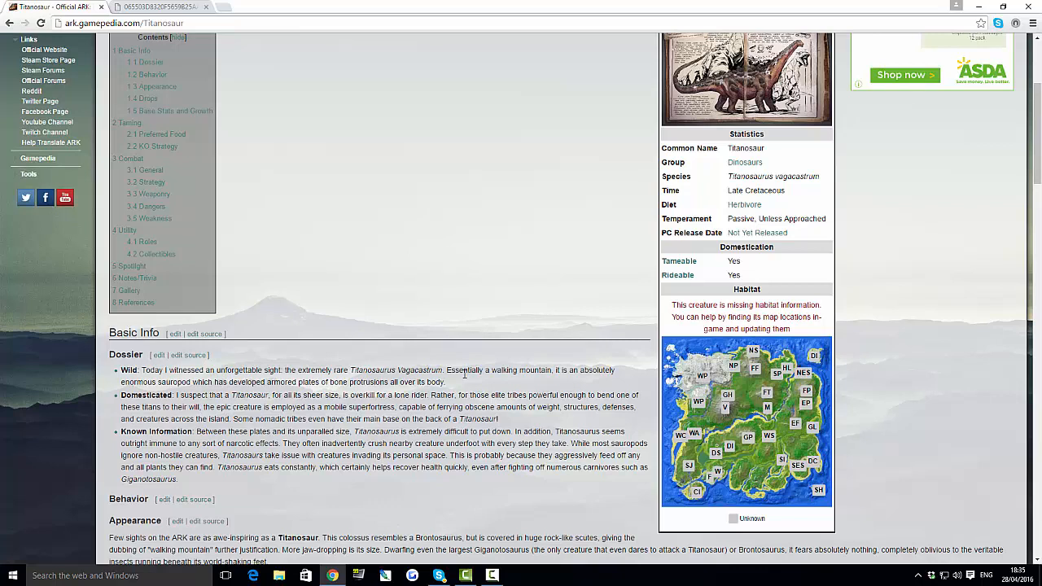
{"action": "mouse_move", "coordinate": [46, 398]}
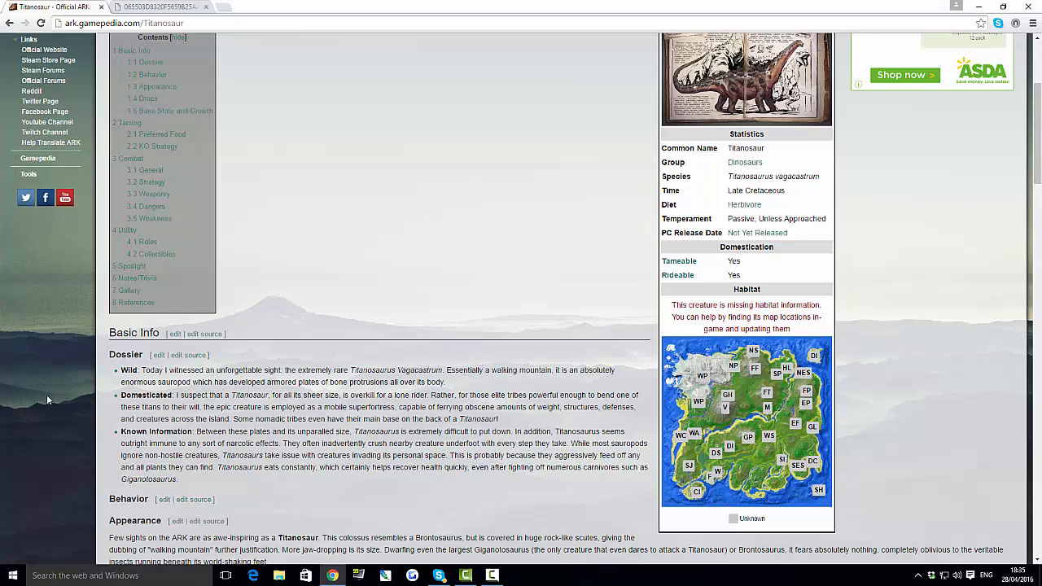
{"action": "double_click", "coordinate": [175, 381]}
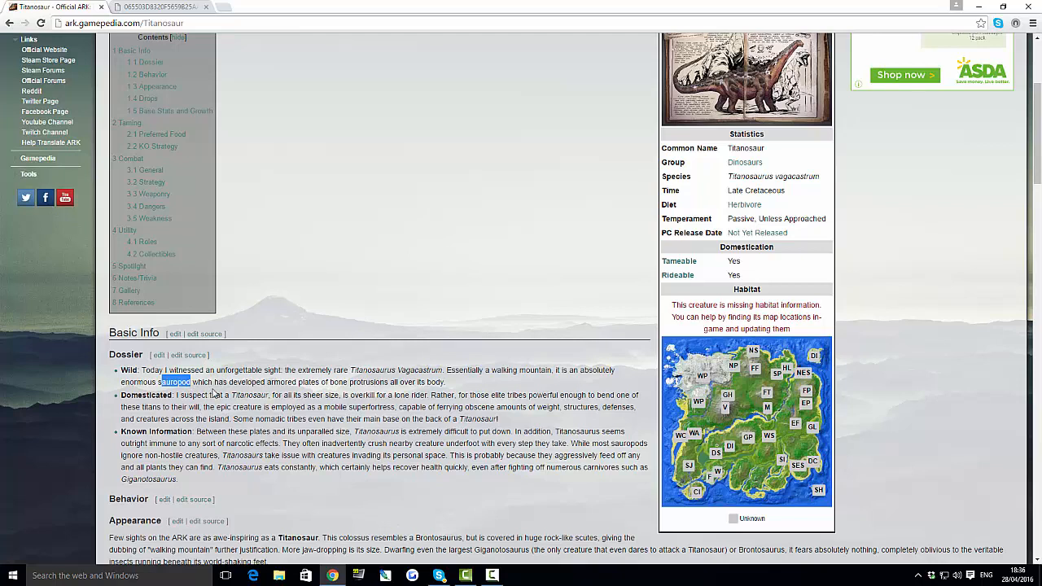
{"action": "left_click_drag", "start_coordinate": [163, 381], "coordinate": [378, 396]}
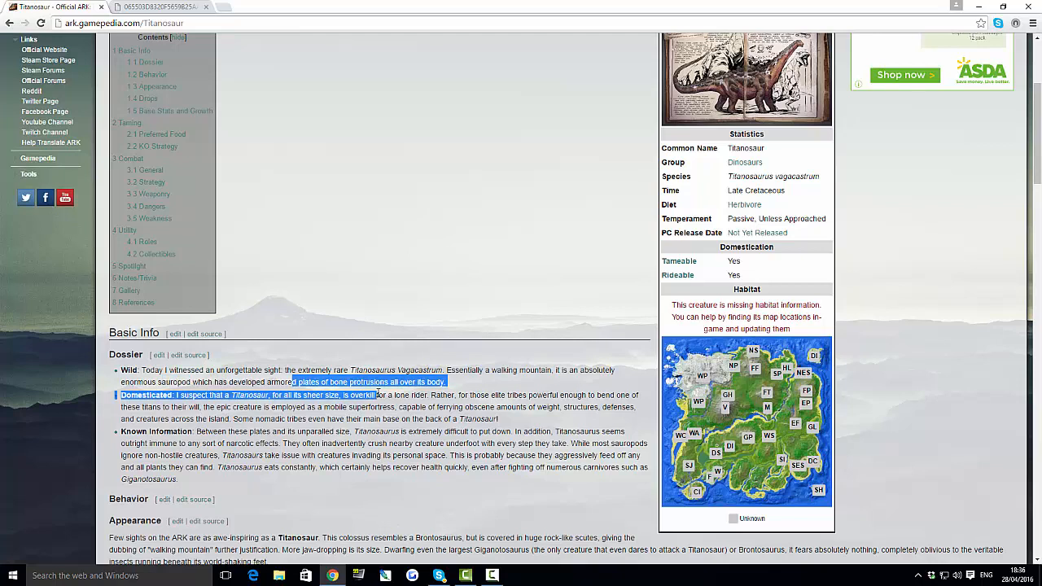
{"action": "left_click", "coordinate": [504, 108]}
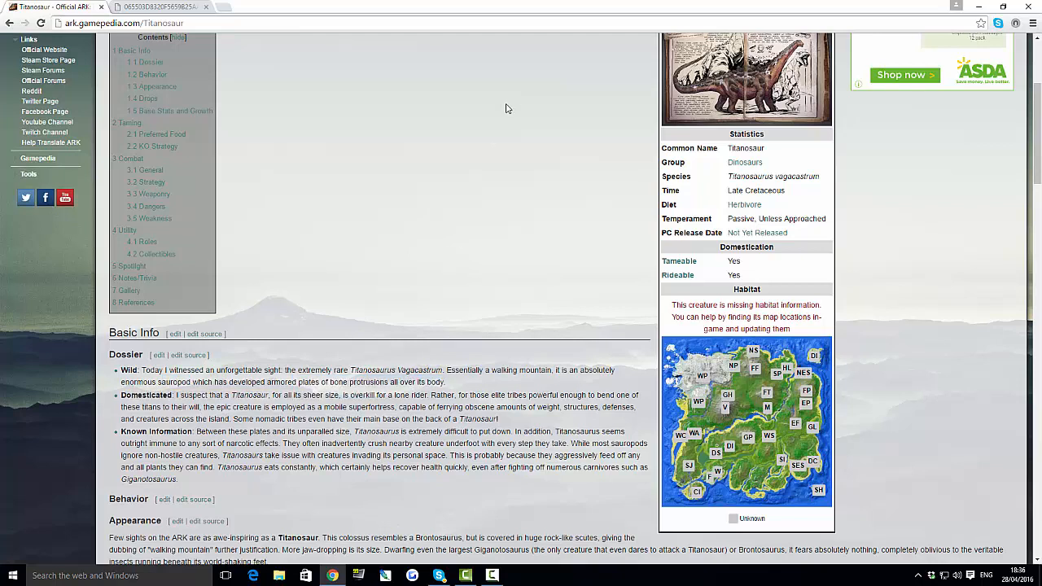
{"action": "mouse_move", "coordinate": [501, 137]}
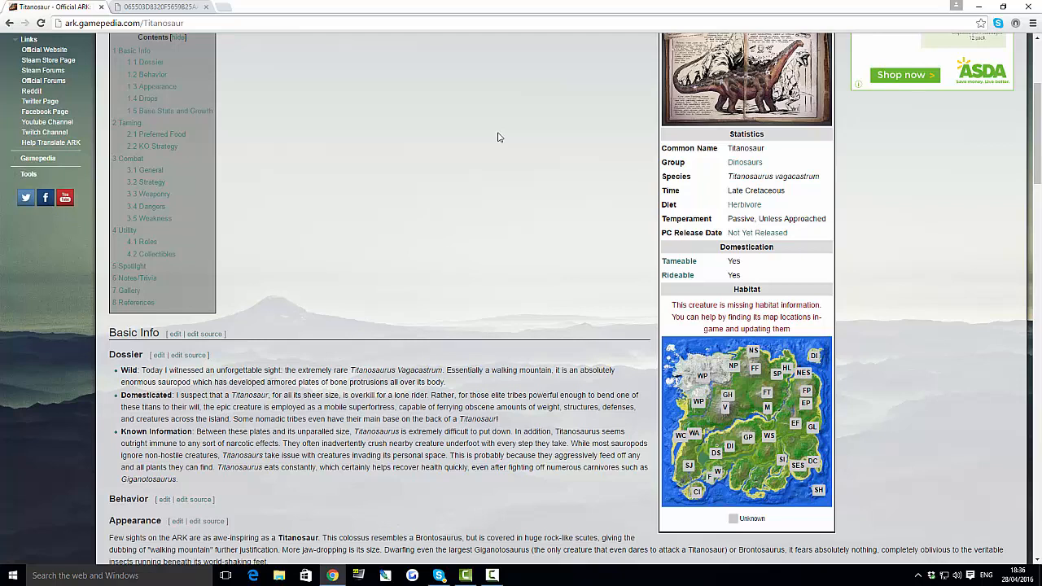
{"action": "mouse_move", "coordinate": [498, 138]}
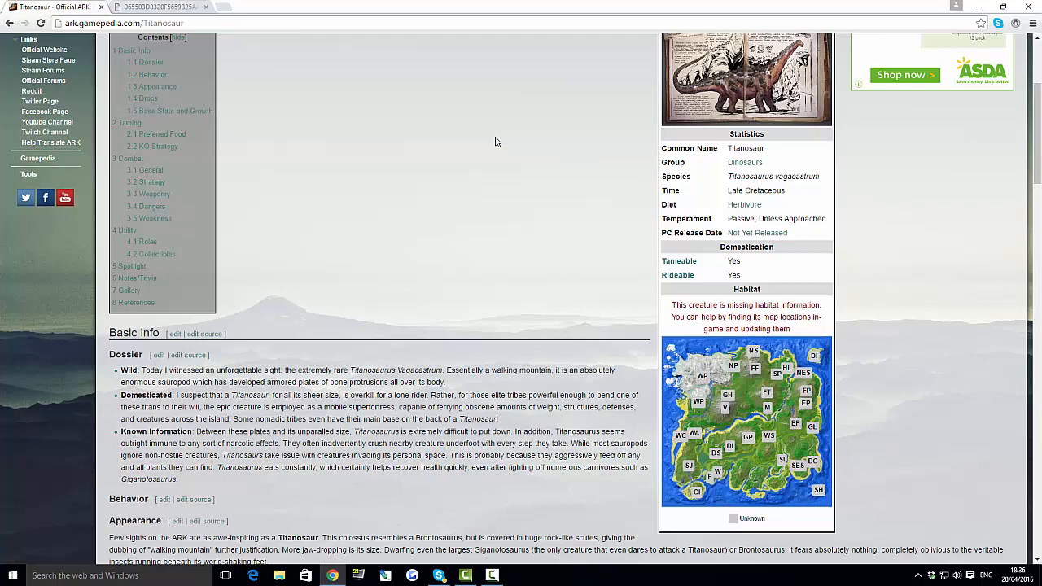
{"action": "mouse_move", "coordinate": [373, 352]}
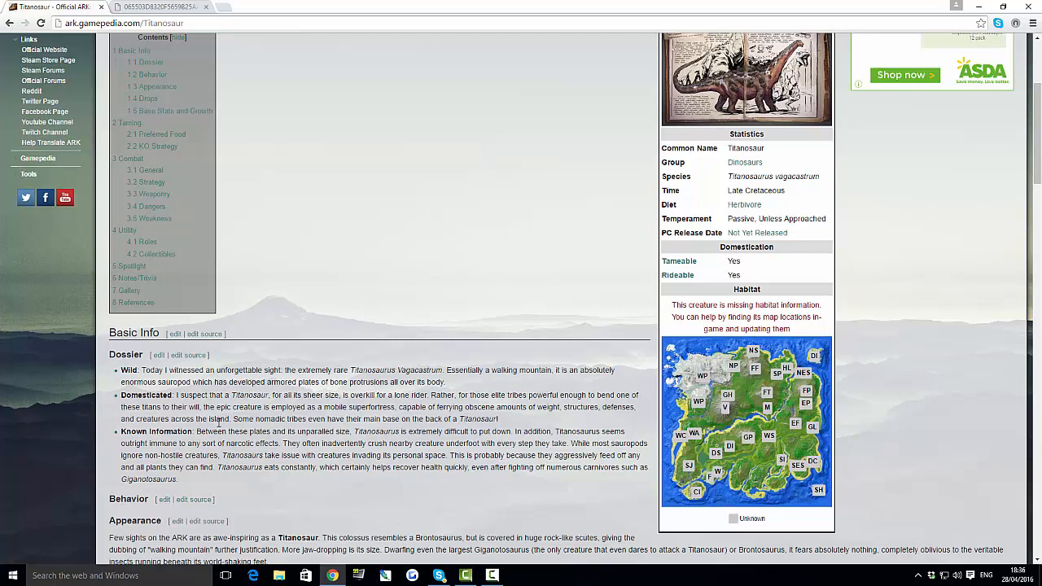
{"action": "mouse_move", "coordinate": [482, 391]}
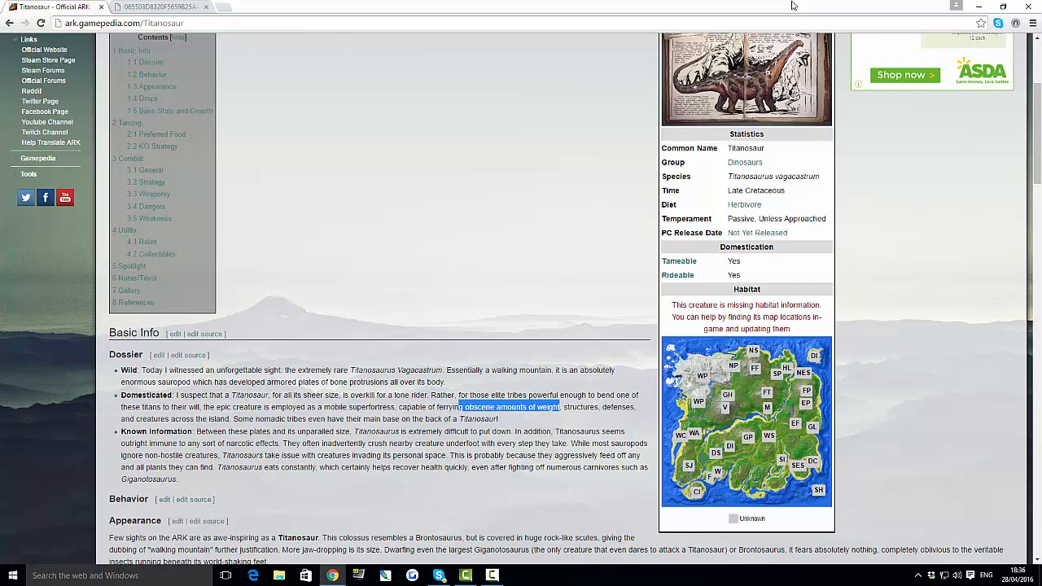
{"action": "mouse_move", "coordinate": [499, 225]}
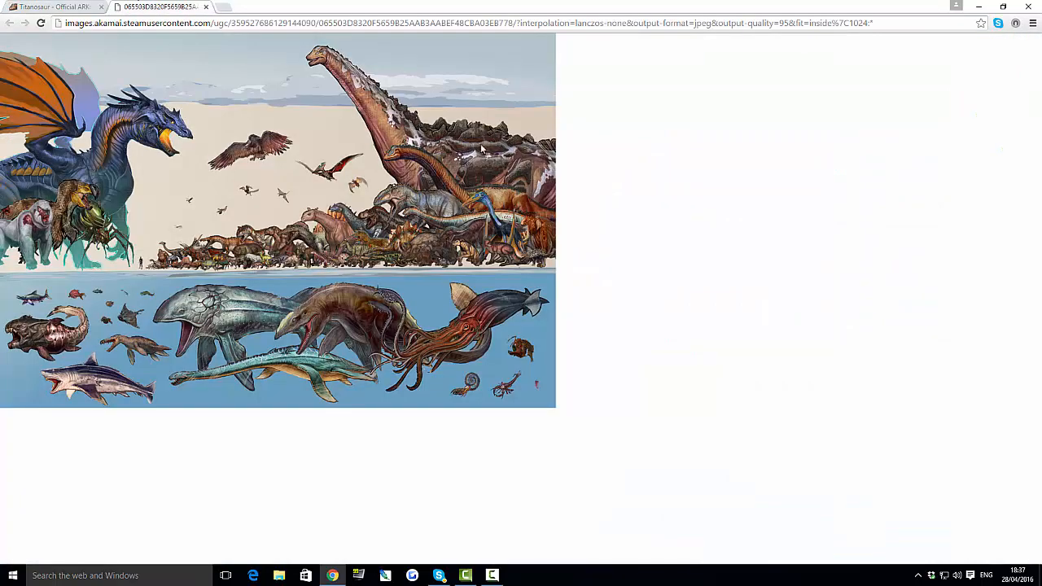
{"action": "mouse_move", "coordinate": [404, 101]}
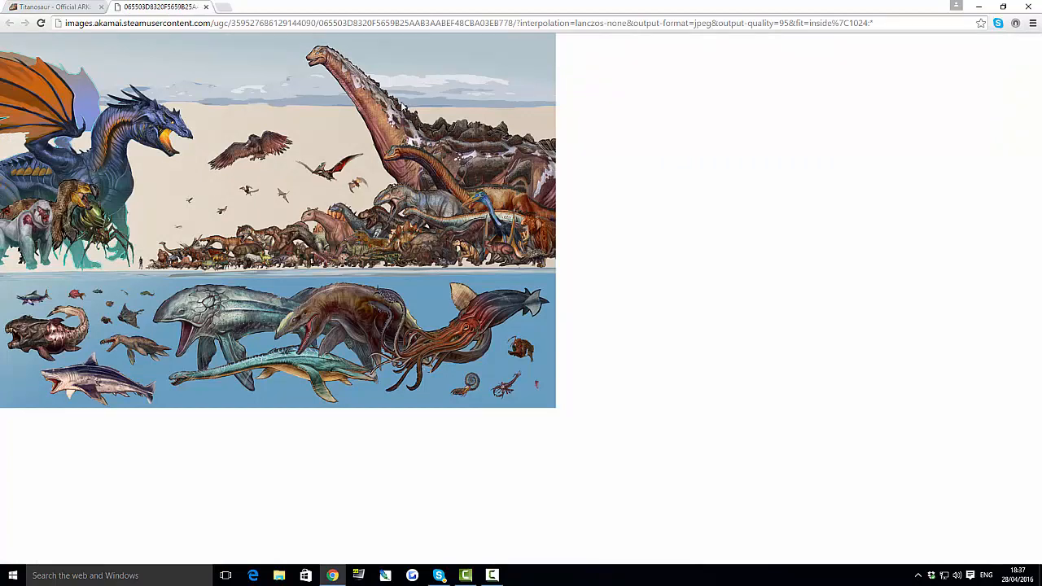
{"action": "mouse_move", "coordinate": [457, 98]}
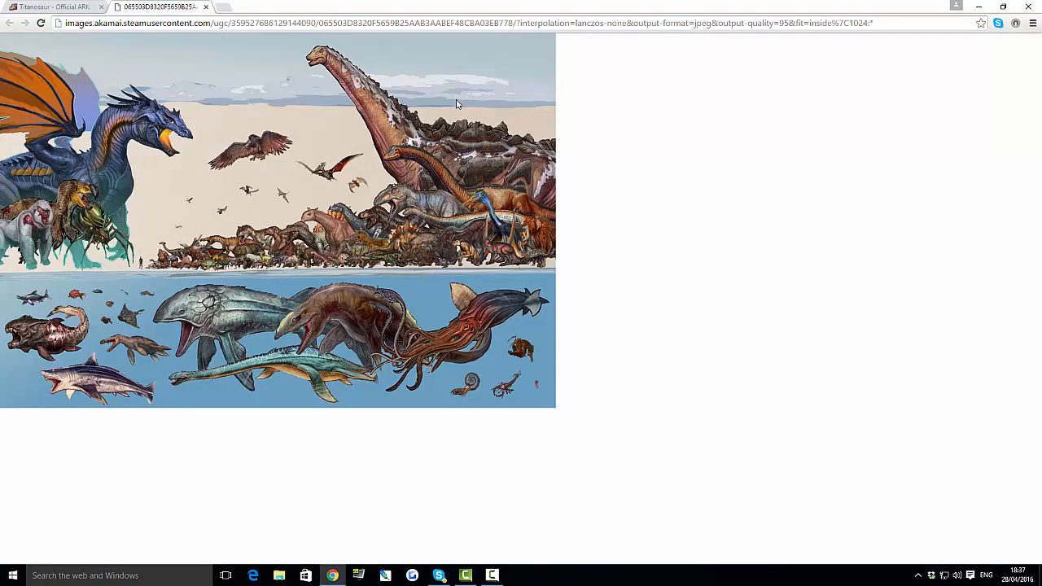
{"action": "mouse_move", "coordinate": [366, 106]}
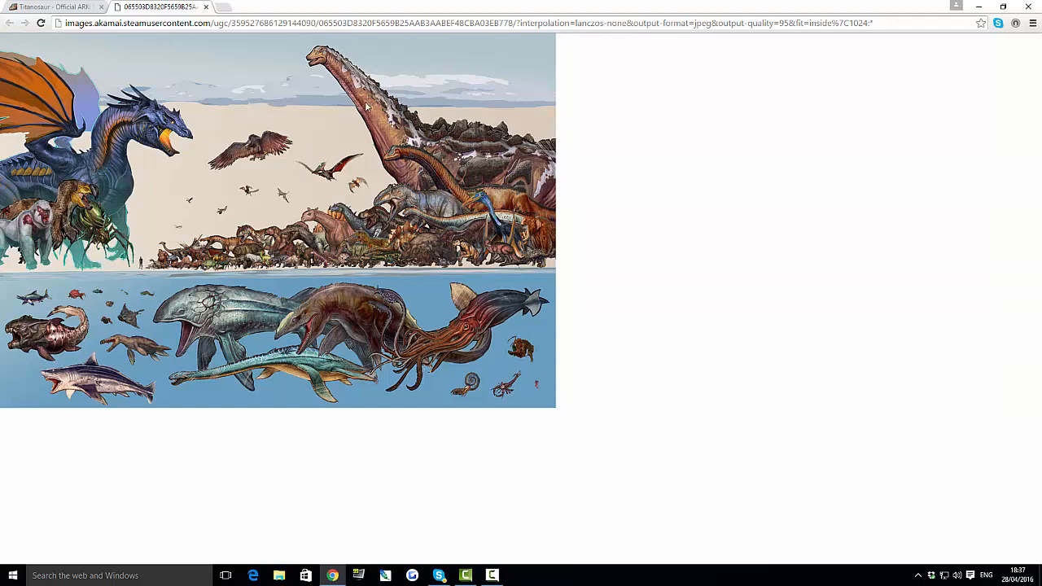
{"action": "mouse_move", "coordinate": [482, 158]}
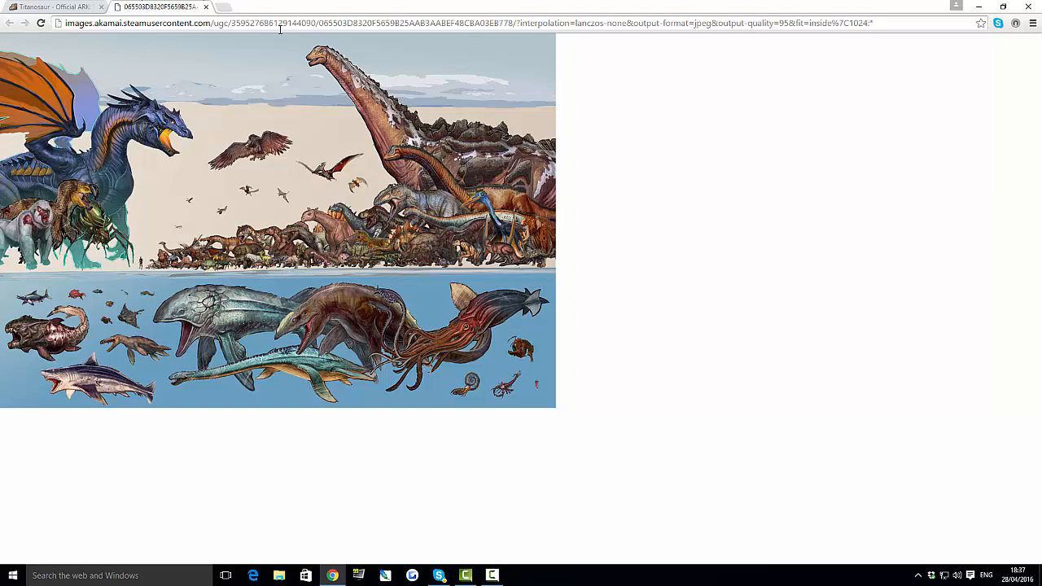
{"action": "mouse_move", "coordinate": [430, 144]}
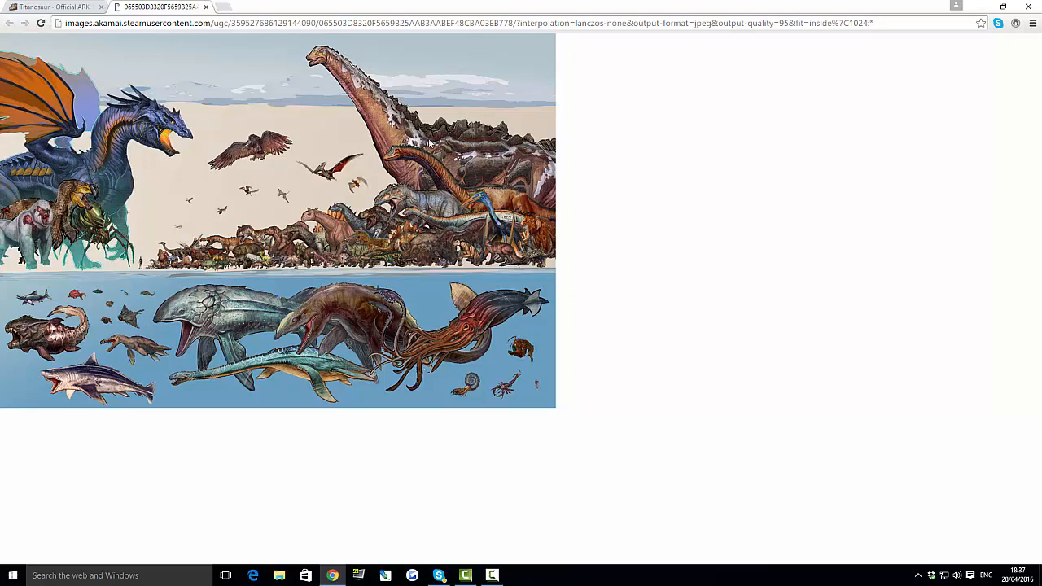
{"action": "mouse_move", "coordinate": [365, 107]}
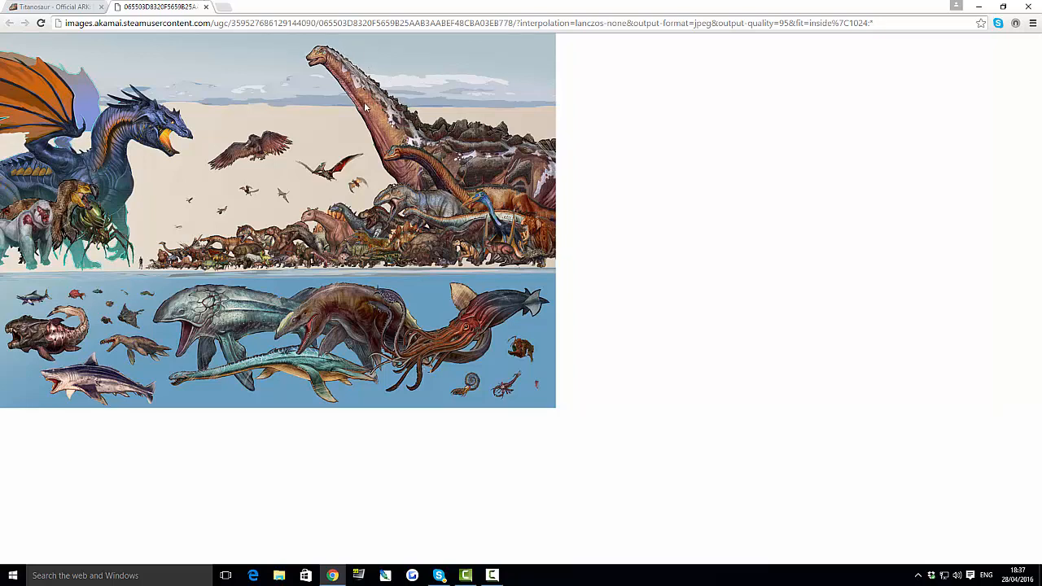
{"action": "mouse_move", "coordinate": [503, 197]}
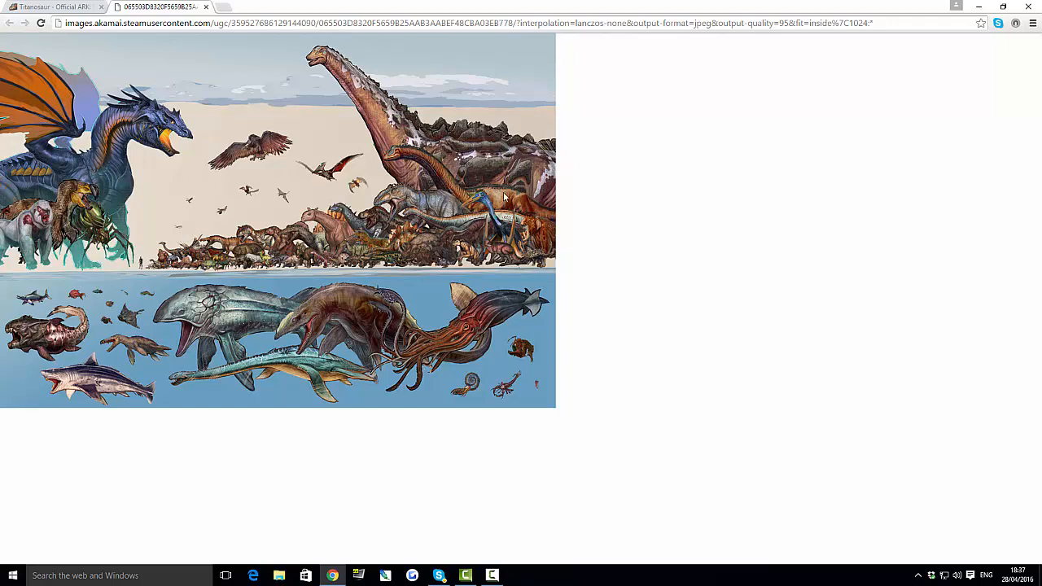
{"action": "mouse_move", "coordinate": [496, 199]}
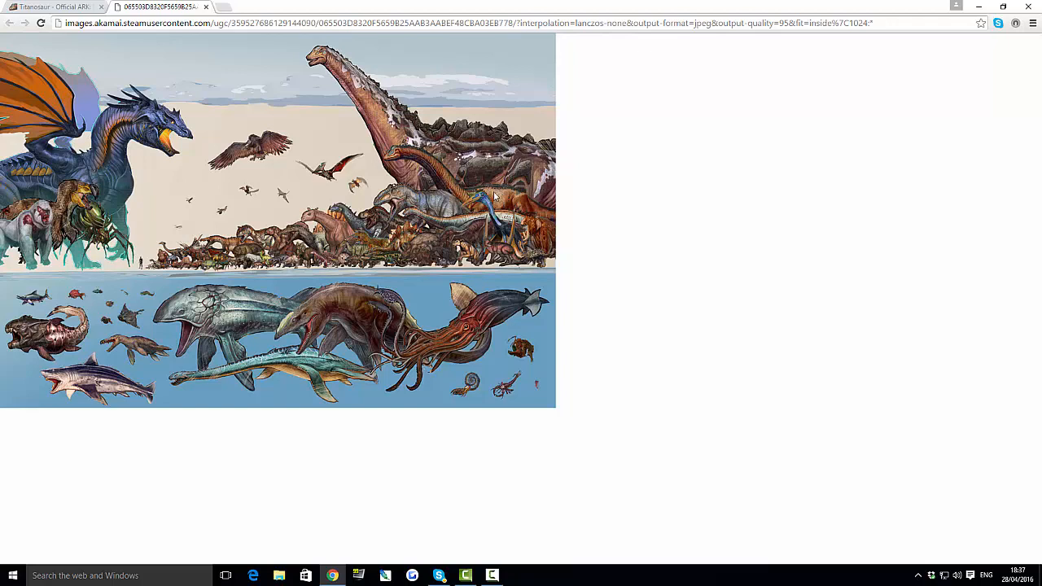
{"action": "mouse_move", "coordinate": [459, 206]}
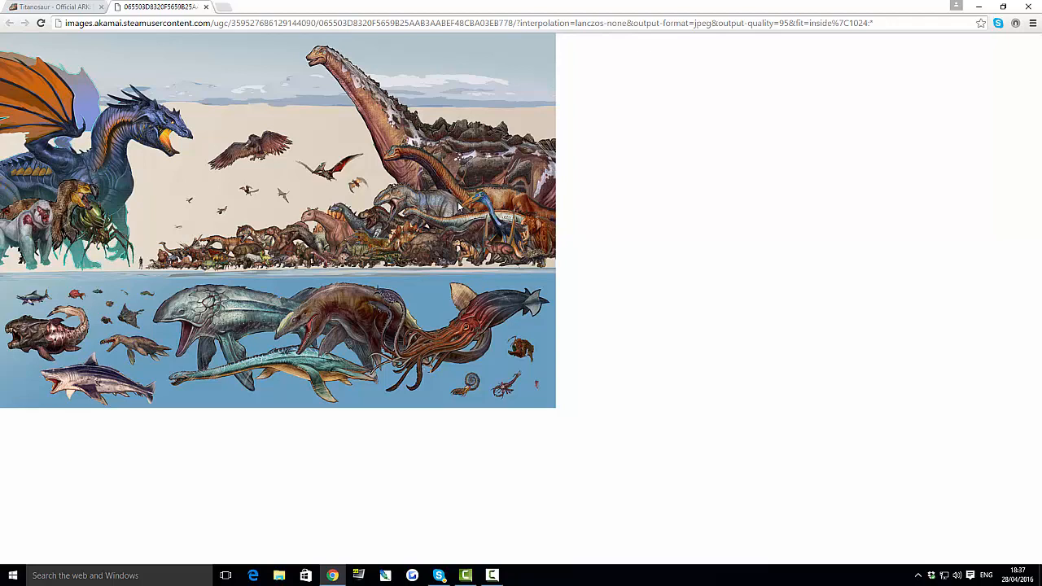
{"action": "mouse_move", "coordinate": [487, 143]}
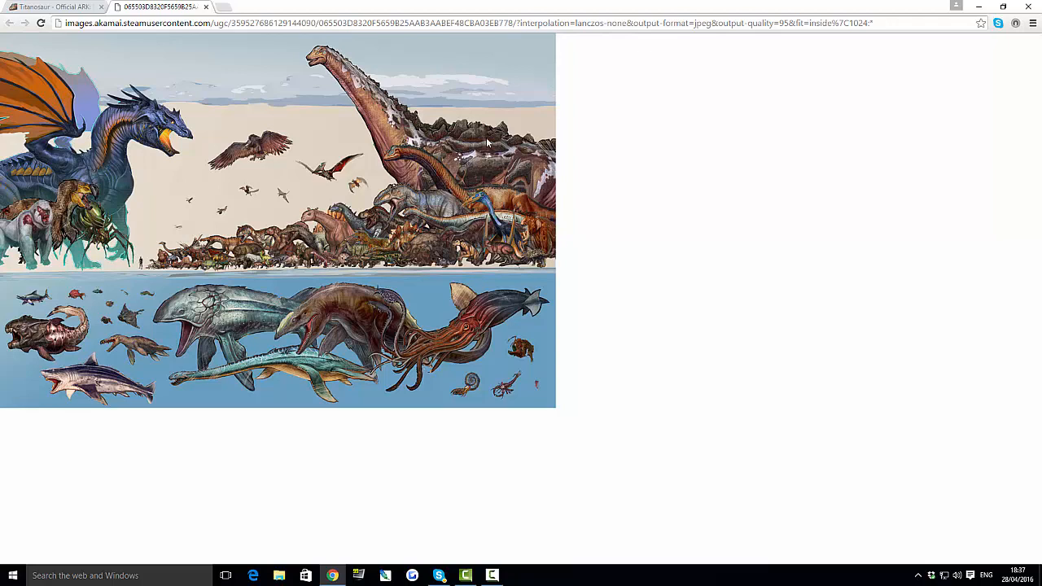
{"action": "mouse_move", "coordinate": [357, 94]}
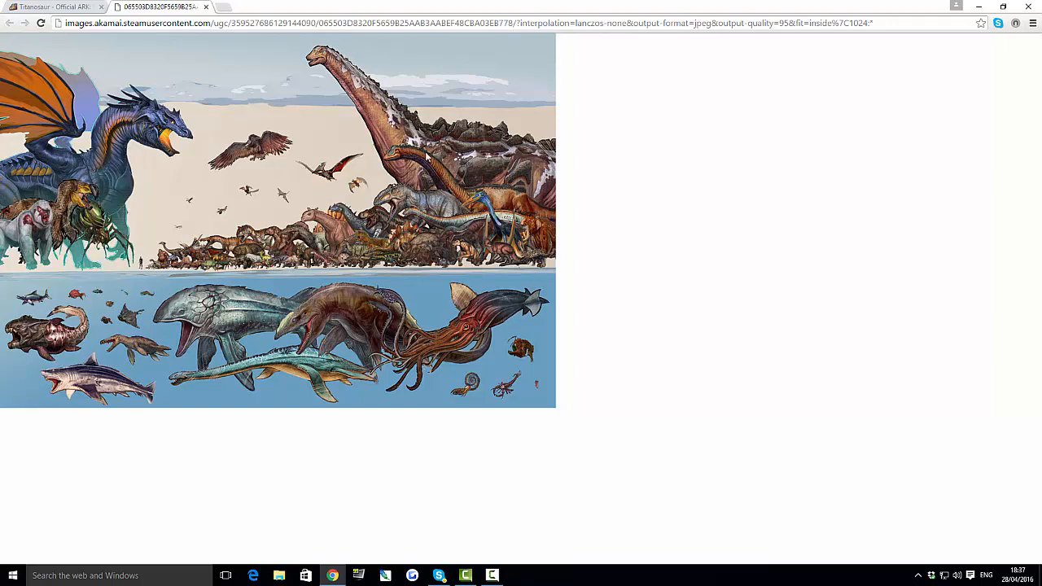
{"action": "mouse_move", "coordinate": [433, 155]}
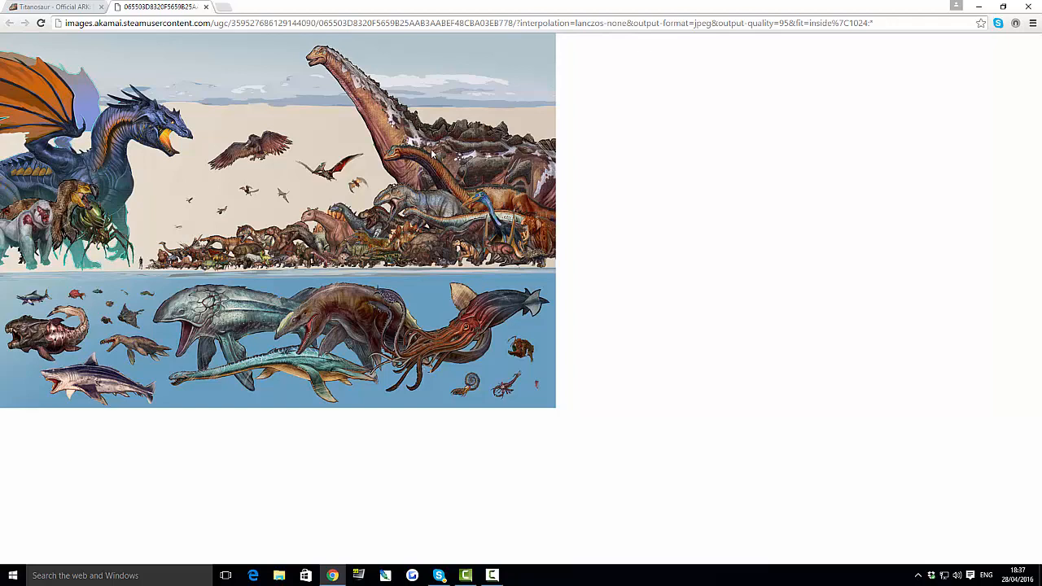
{"action": "mouse_move", "coordinate": [430, 145]}
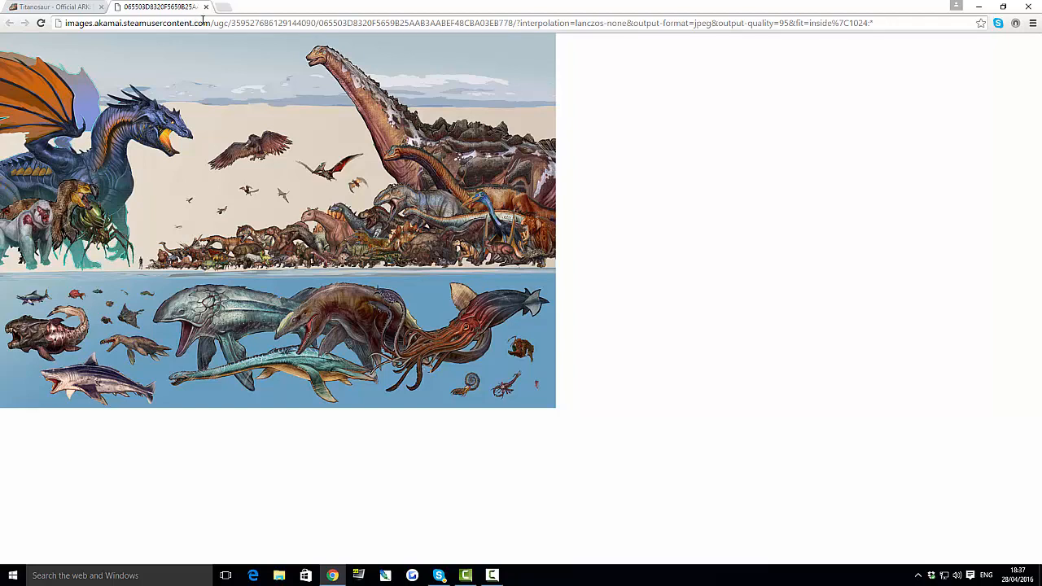
{"action": "mouse_move", "coordinate": [367, 108]}
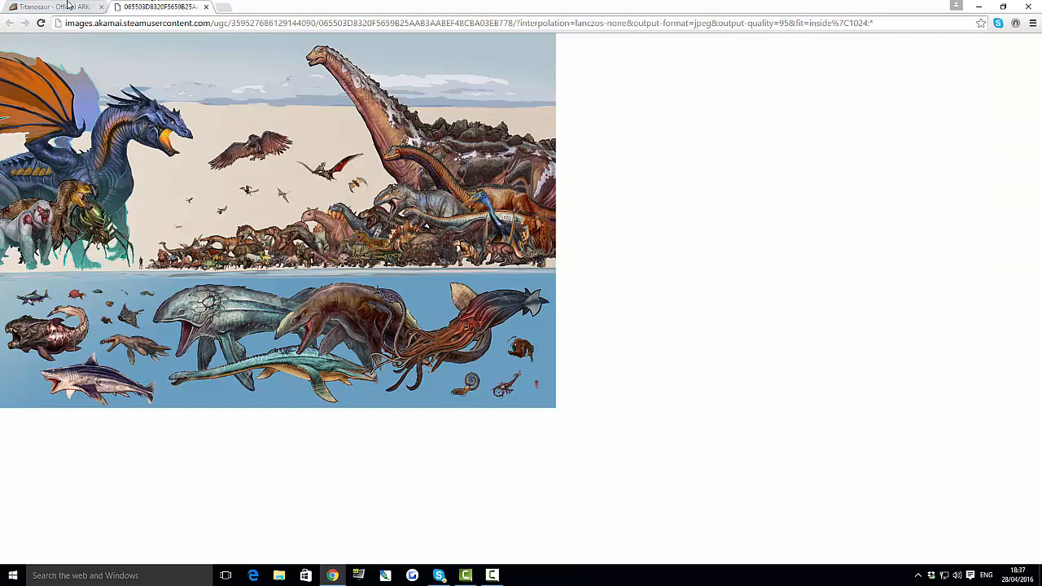
- Return to the Titanosaur article and read through Basic Info, Appearance and Drops before going back to the top
{"action": "left_click", "coordinate": [48, 7]}
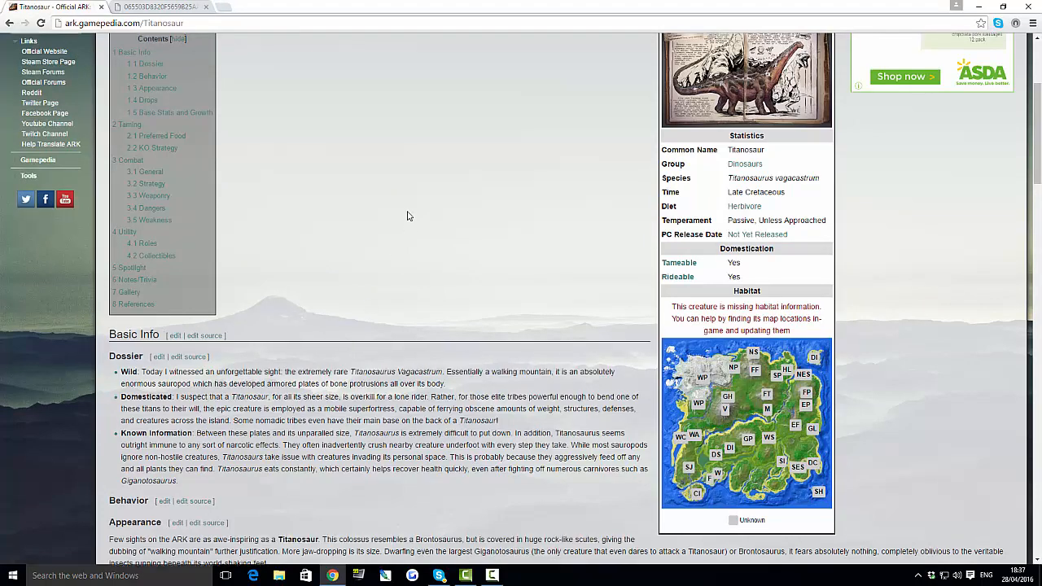
{"action": "scroll", "scroll_direction": "up", "scroll_amount": 3}
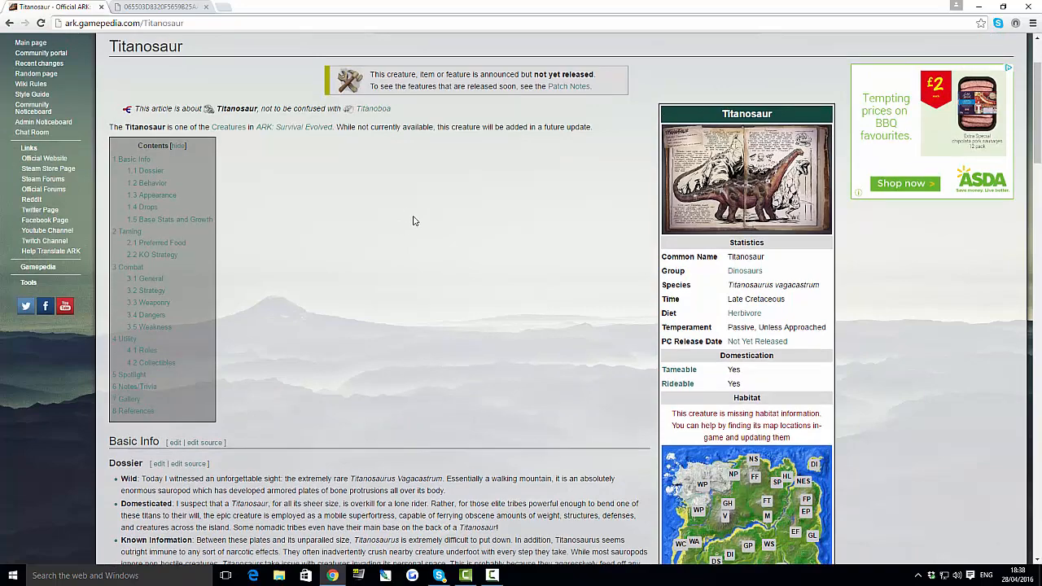
{"action": "scroll", "scroll_direction": "down", "scroll_amount": 3}
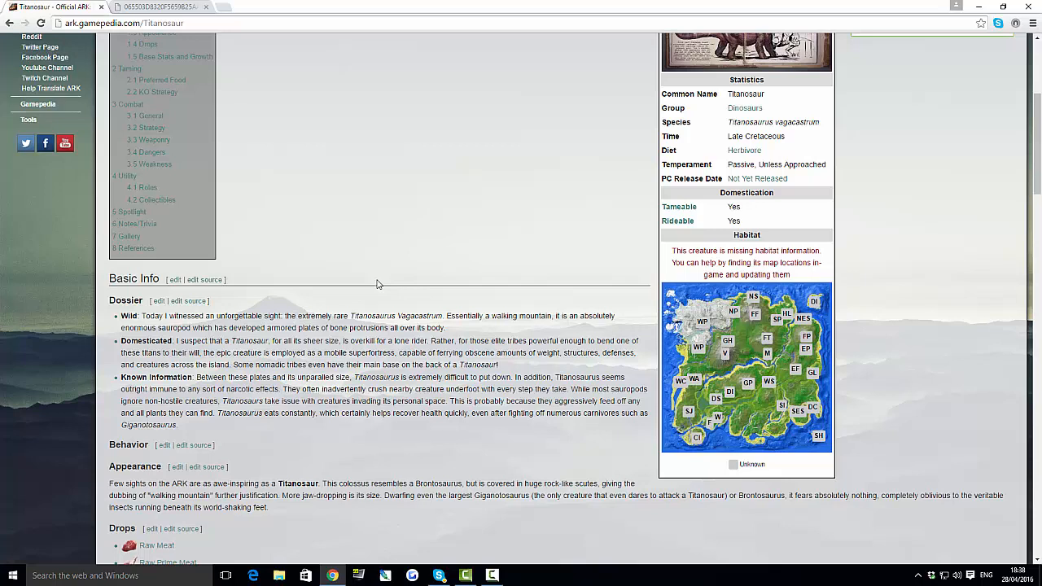
{"action": "mouse_move", "coordinate": [368, 364]}
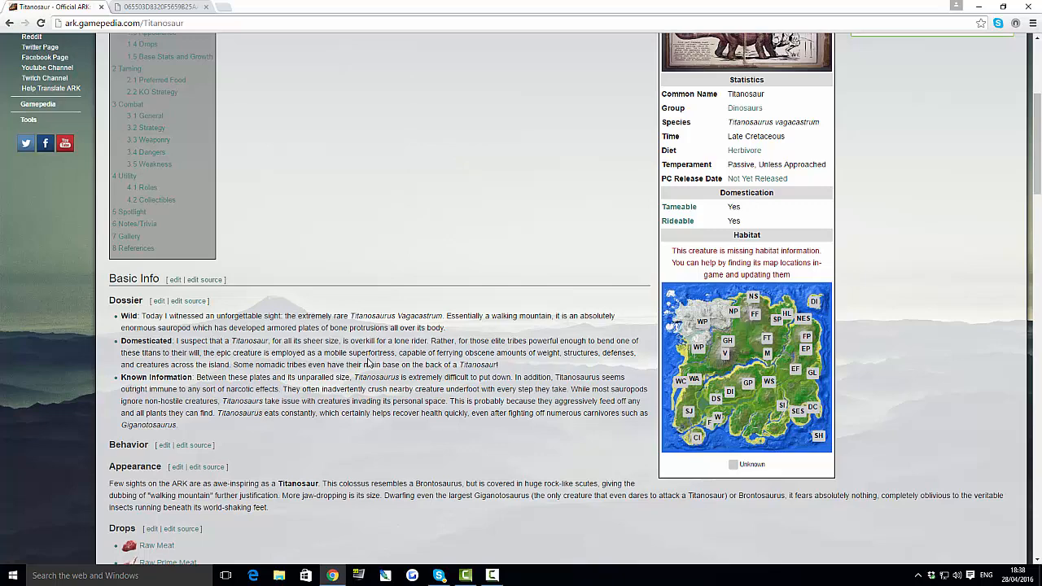
{"action": "scroll", "scroll_direction": "up", "scroll_amount": 3}
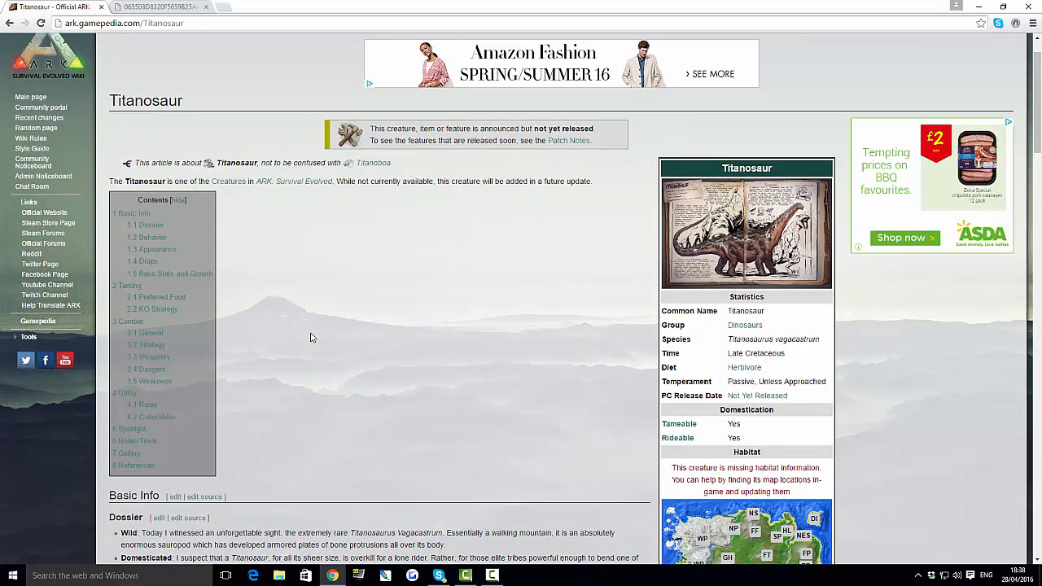
{"action": "scroll", "scroll_direction": "down", "scroll_amount": 3}
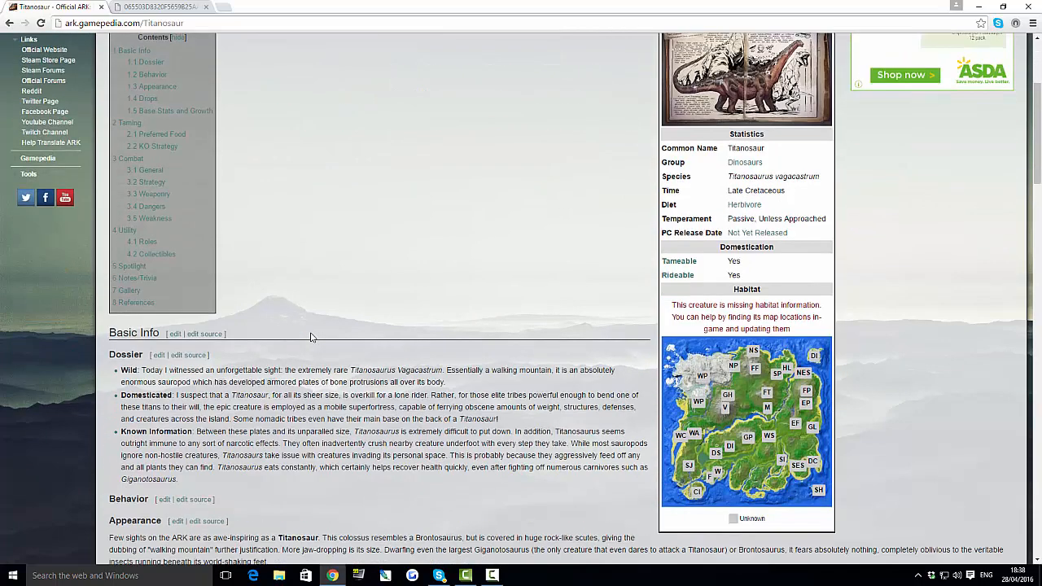
{"action": "scroll", "scroll_direction": "down", "scroll_amount": 3}
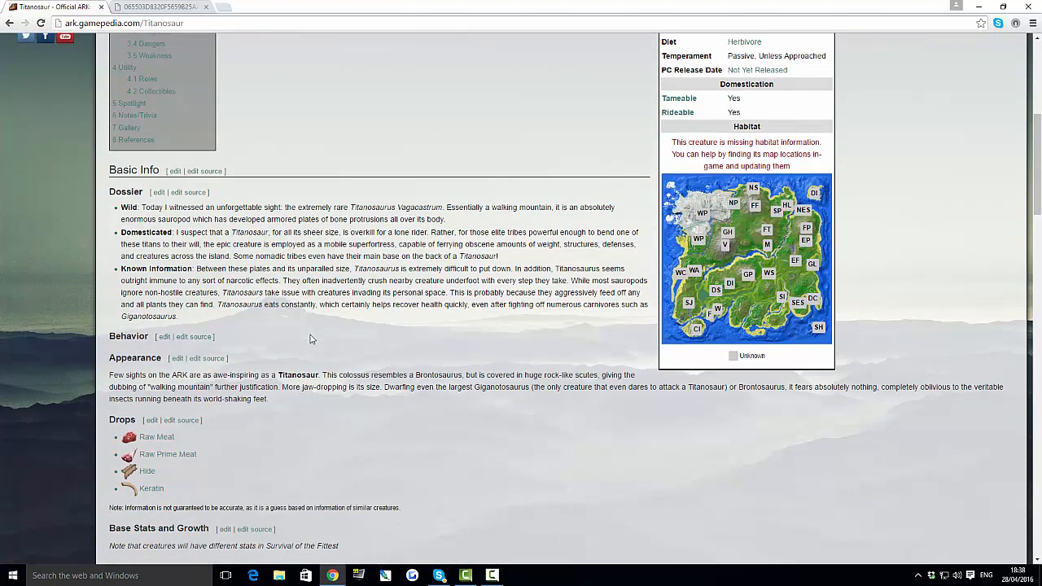
{"action": "mouse_move", "coordinate": [145, 436]}
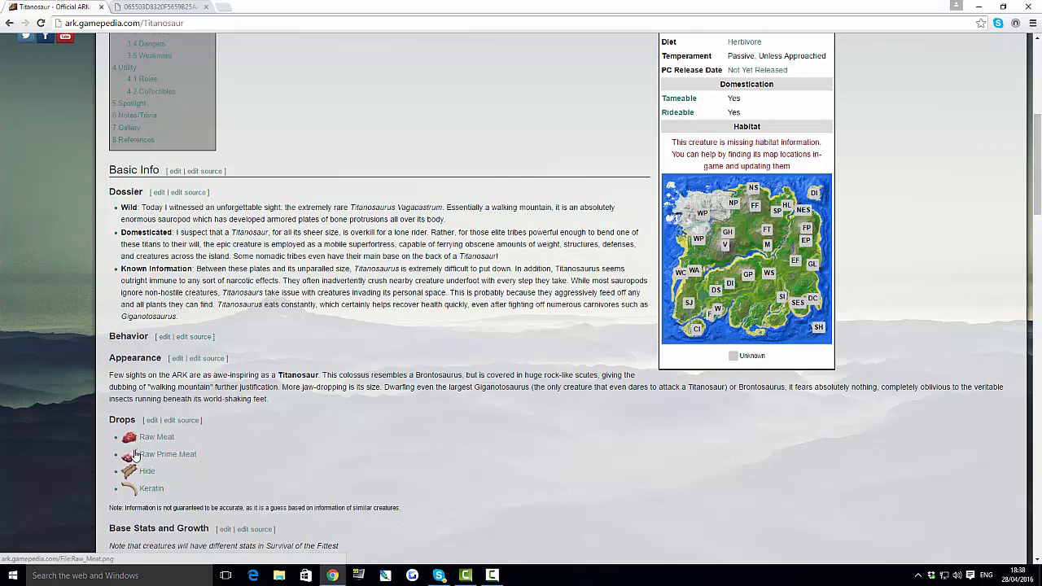
{"action": "mouse_move", "coordinate": [138, 505]}
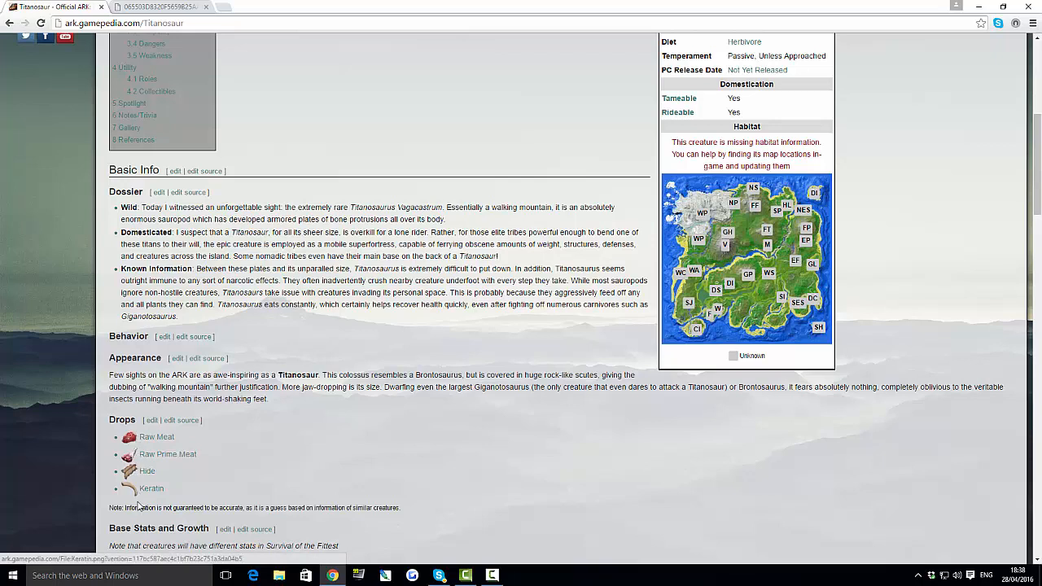
{"action": "mouse_move", "coordinate": [151, 488]}
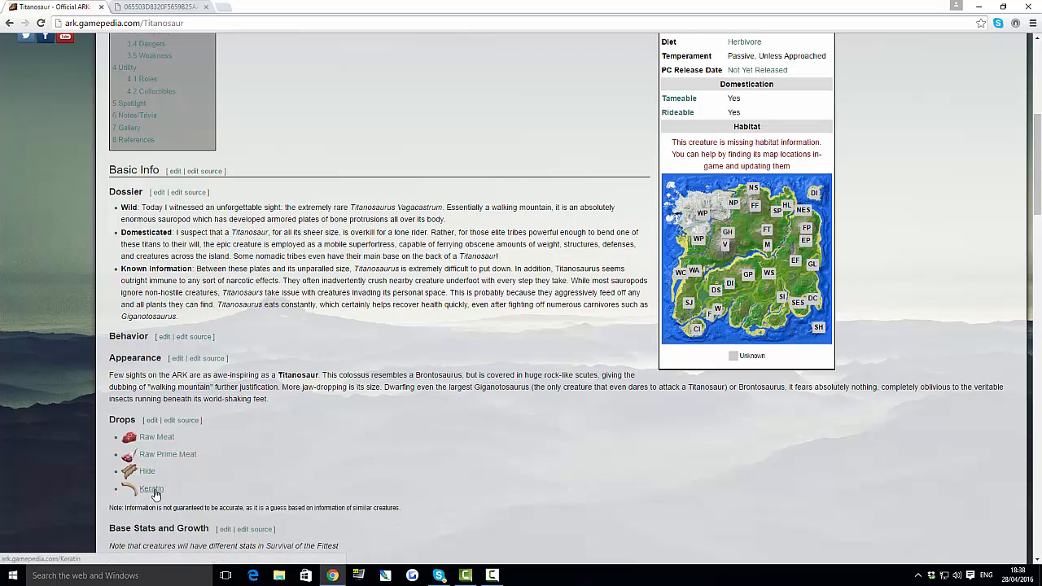
{"action": "mouse_move", "coordinate": [151, 488]}
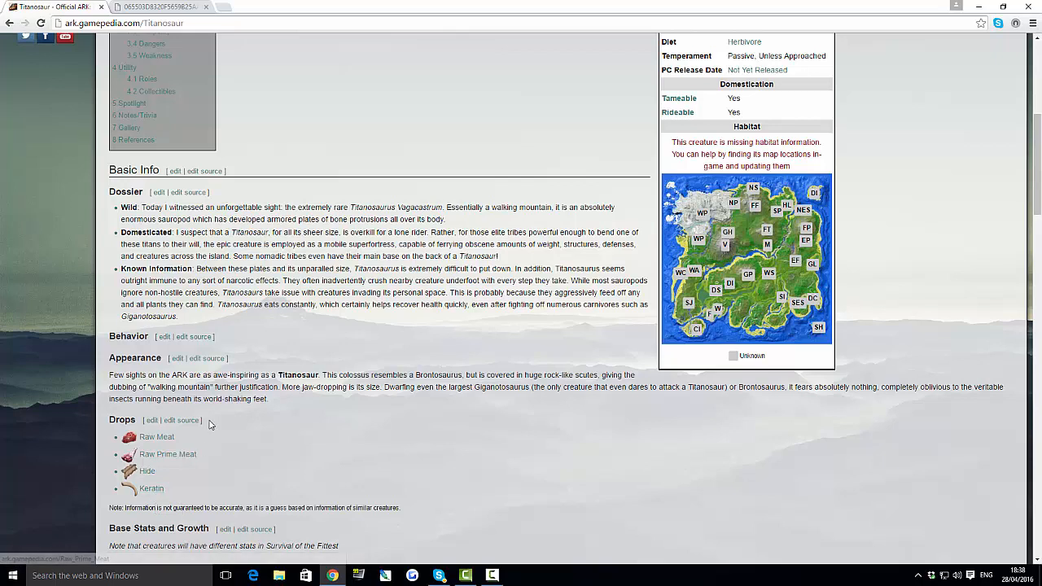
{"action": "mouse_move", "coordinate": [86, 460]}
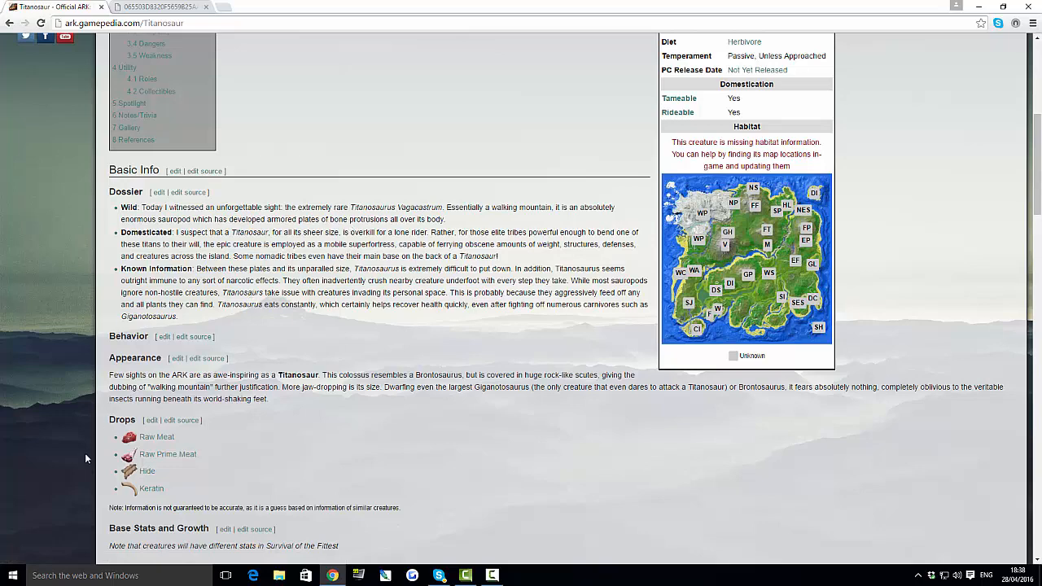
{"action": "mouse_move", "coordinate": [371, 198]}
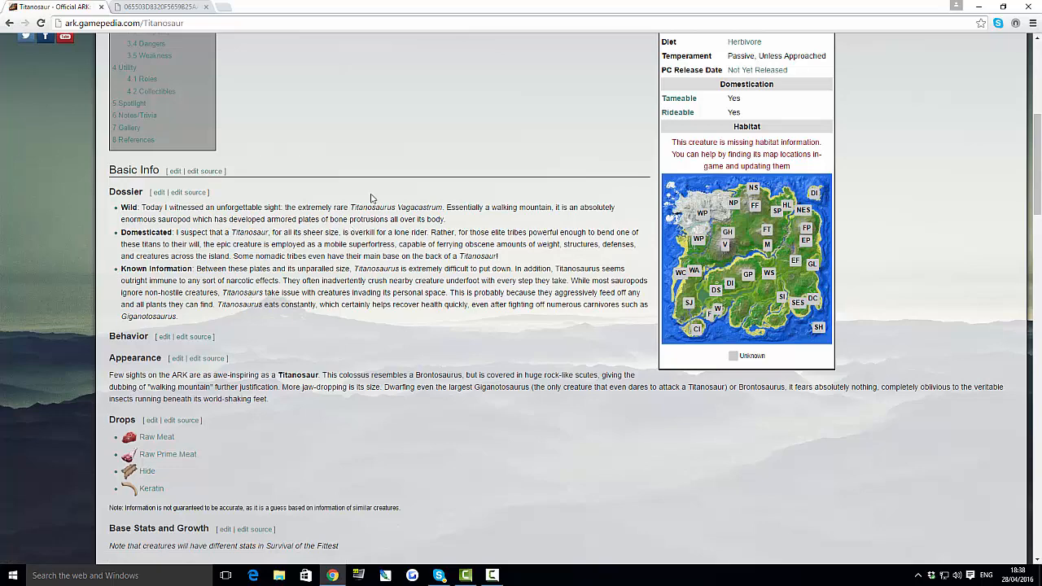
{"action": "scroll", "scroll_direction": "up", "scroll_amount": 3}
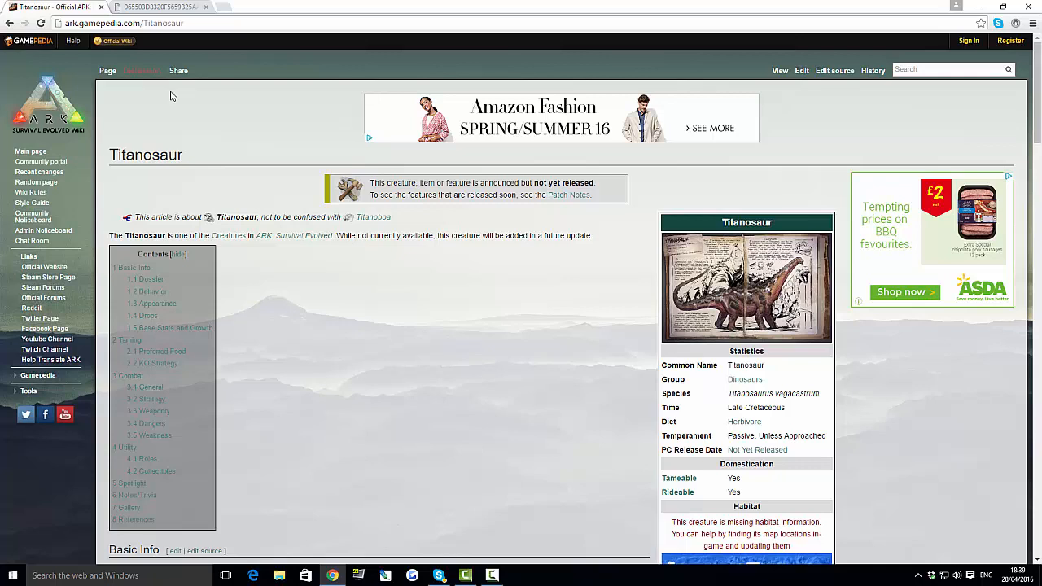
- Switch between the wiki and image tabs, ending on the size-comparison artwork
{"action": "left_click", "coordinate": [160, 6]}
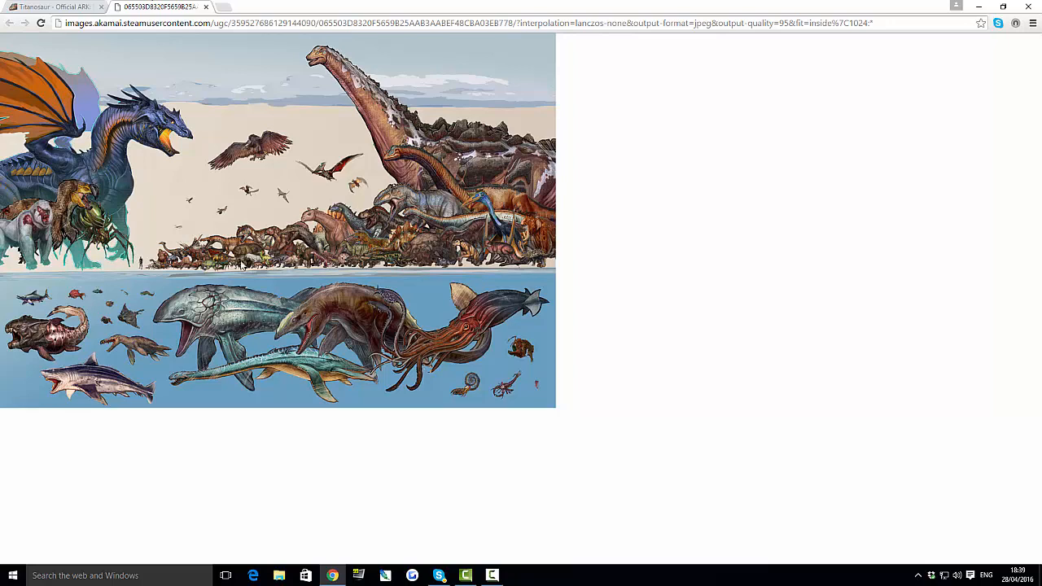
{"action": "mouse_move", "coordinate": [153, 231]}
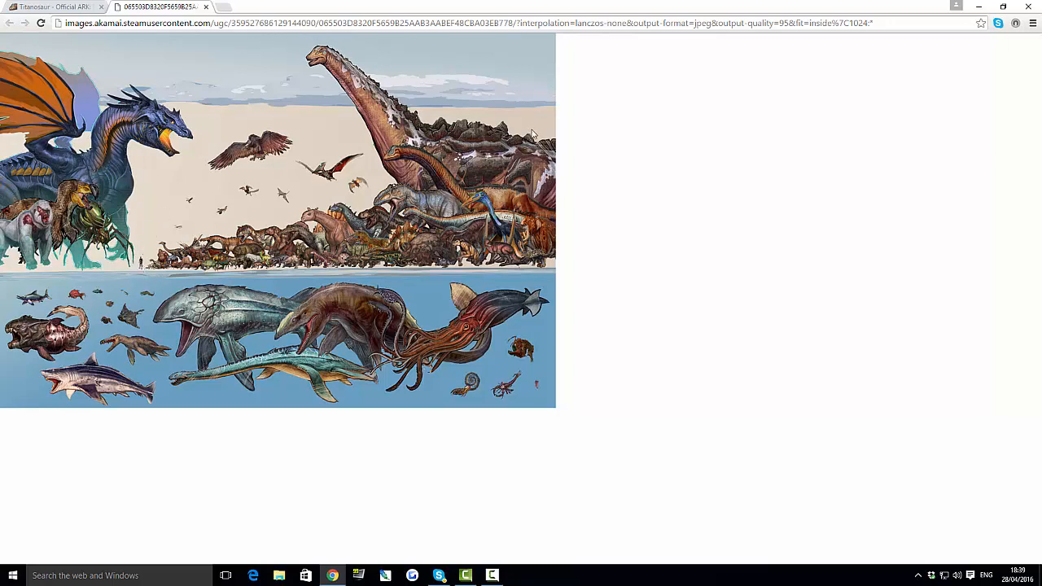
{"action": "mouse_move", "coordinate": [438, 161]}
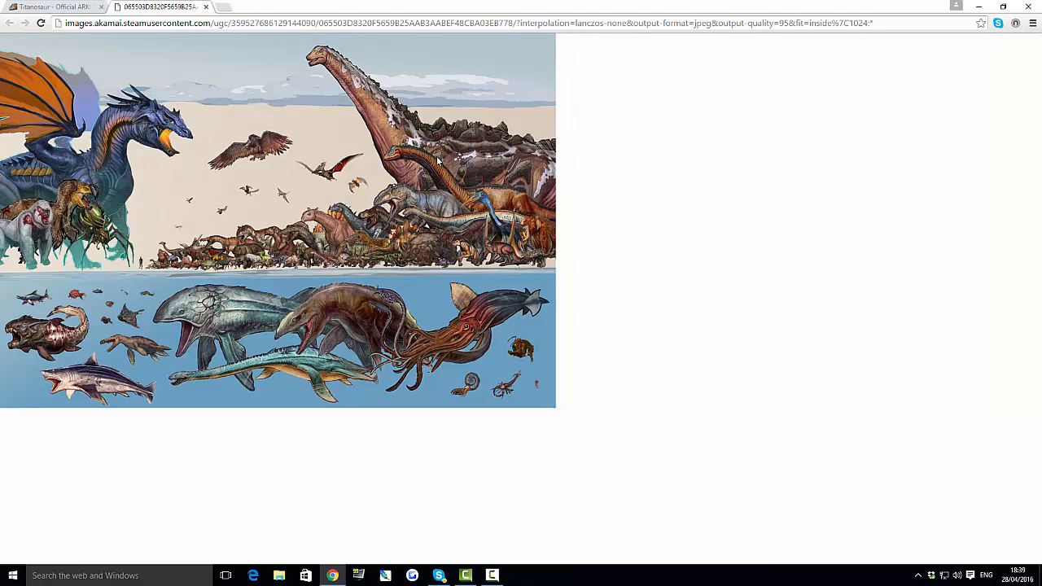
{"action": "left_click", "coordinate": [52, 6]}
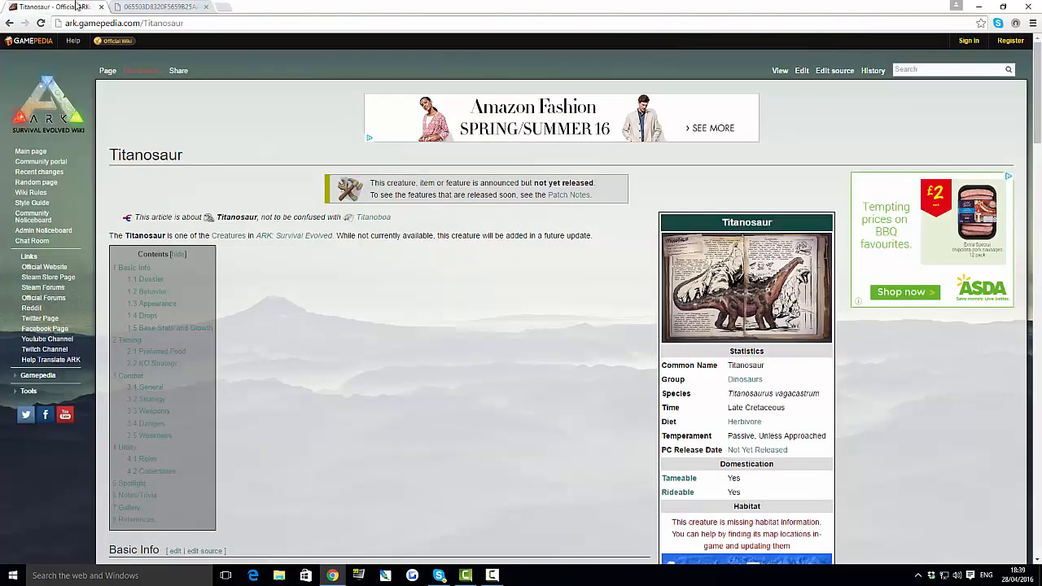
{"action": "left_click", "coordinate": [155, 6]}
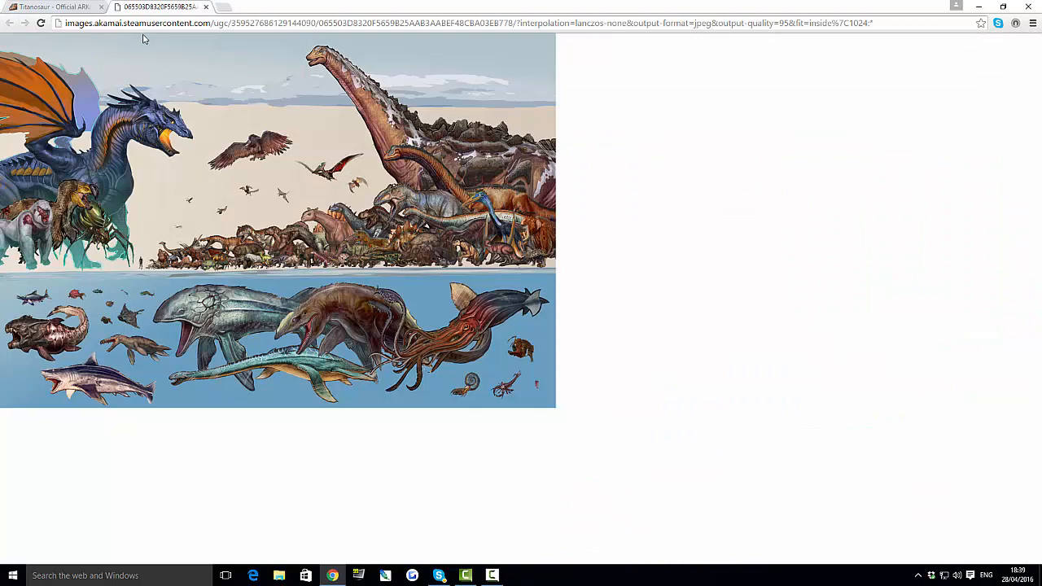